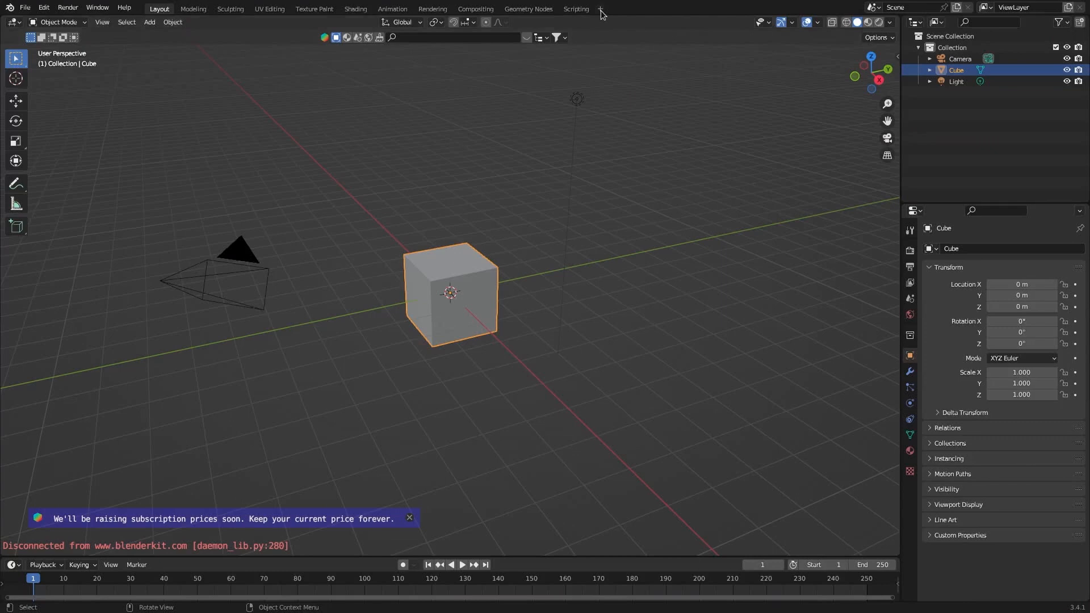
Add a Video Editing workspace, import the video clip, and set 24 fps.
left_click(601, 8)
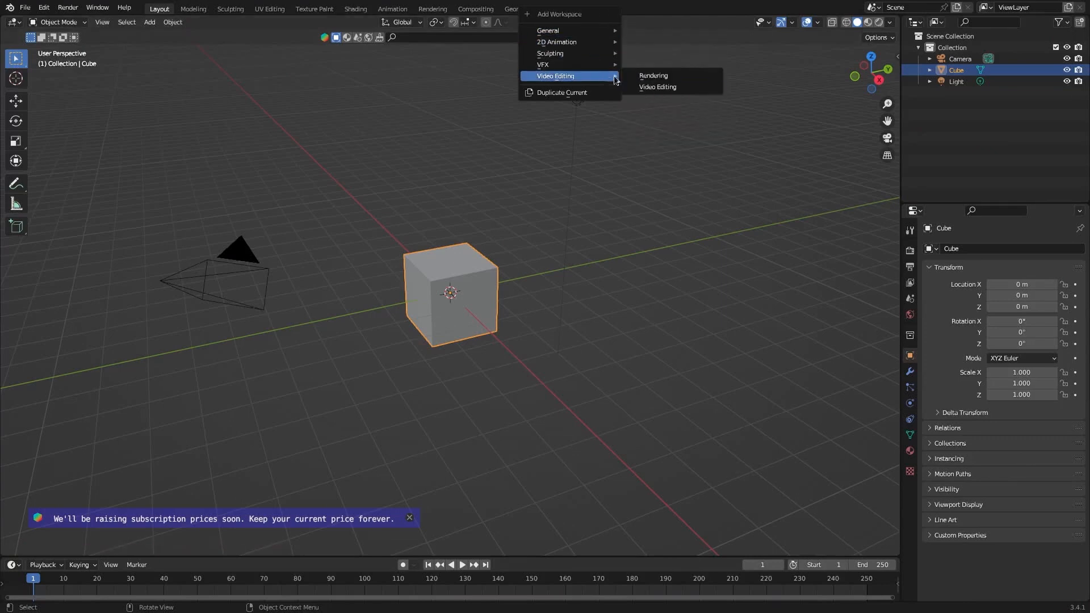
left_click(657, 86)
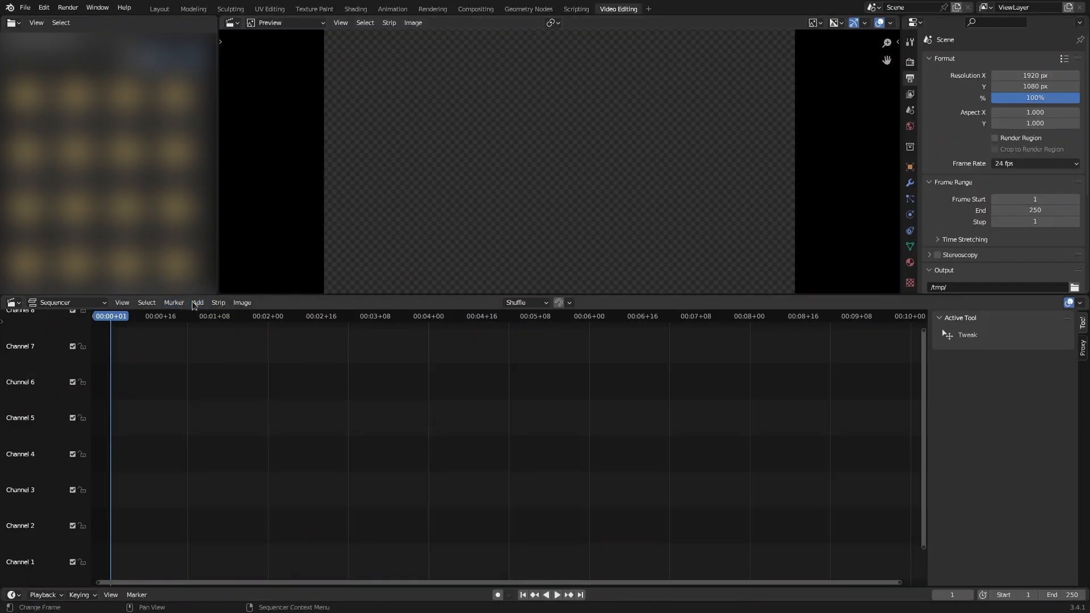
left_click(197, 302)
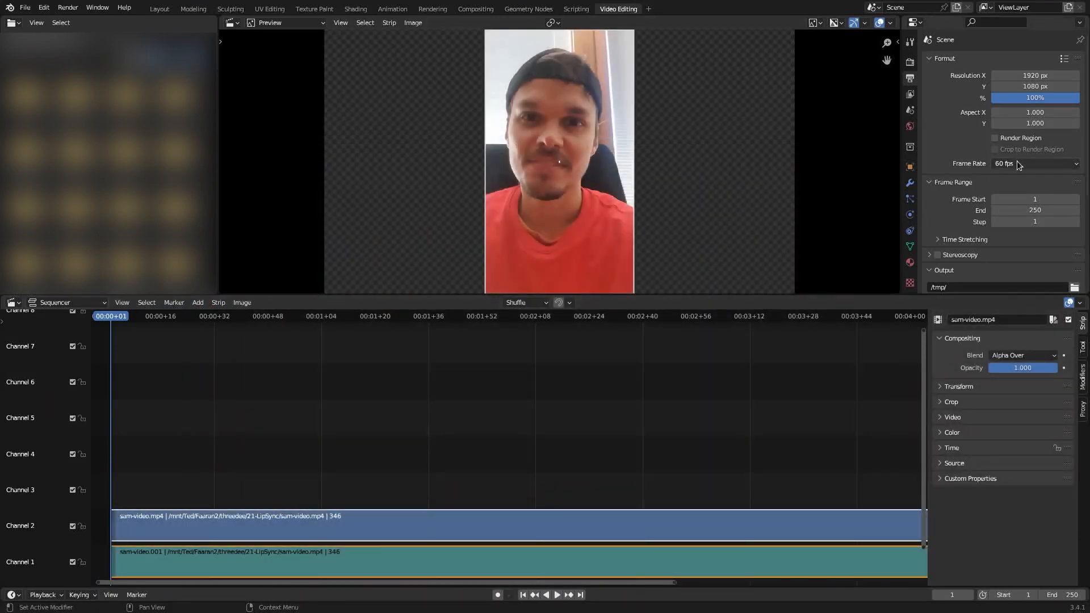
left_click(1035, 163)
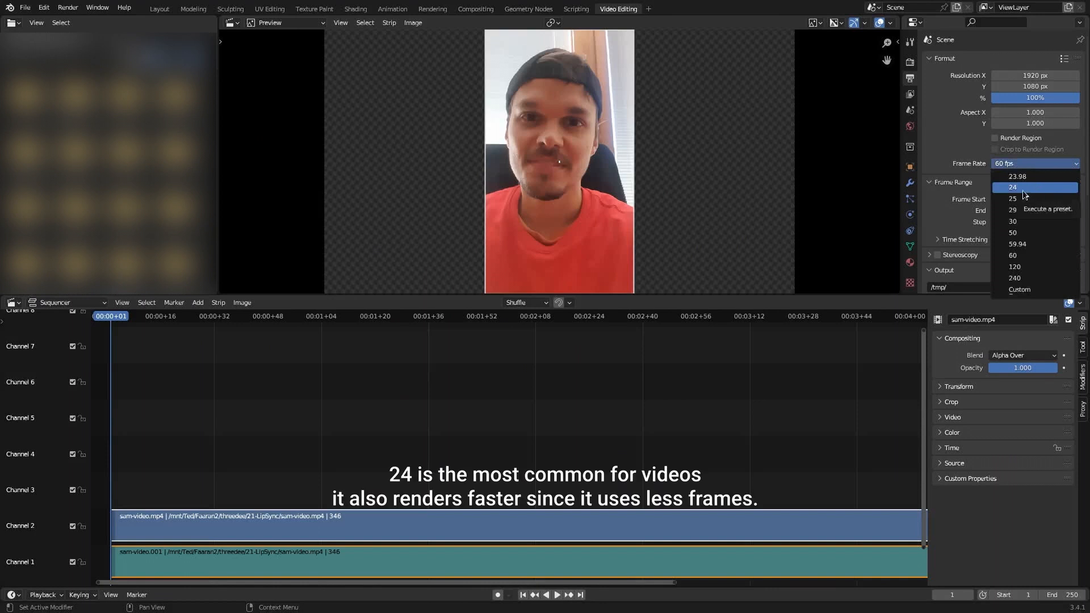
left_click(1012, 186)
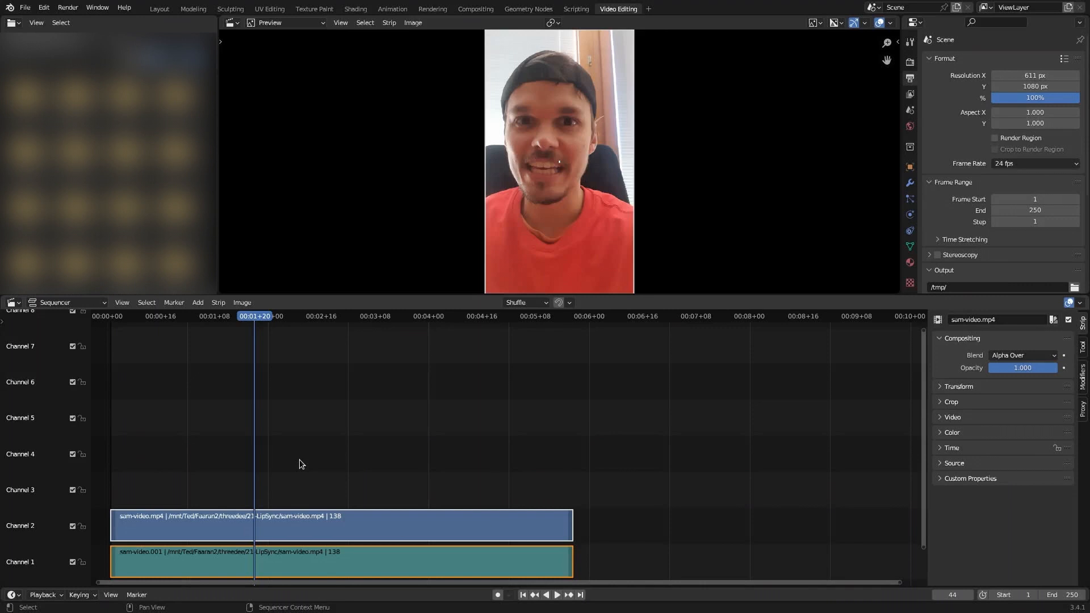
mouse_move(288, 503)
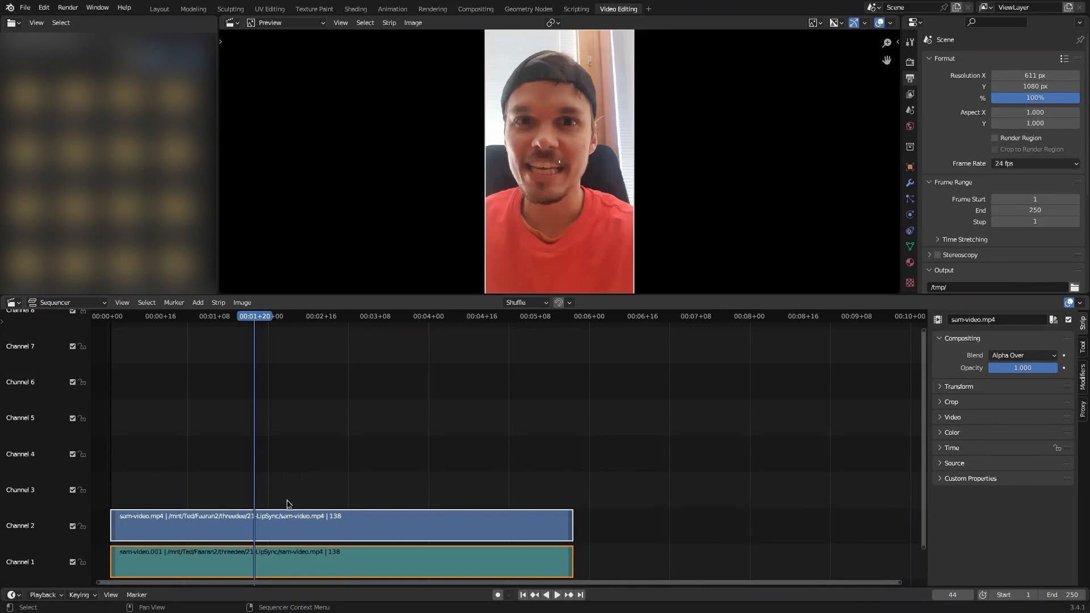
mouse_move(304, 569)
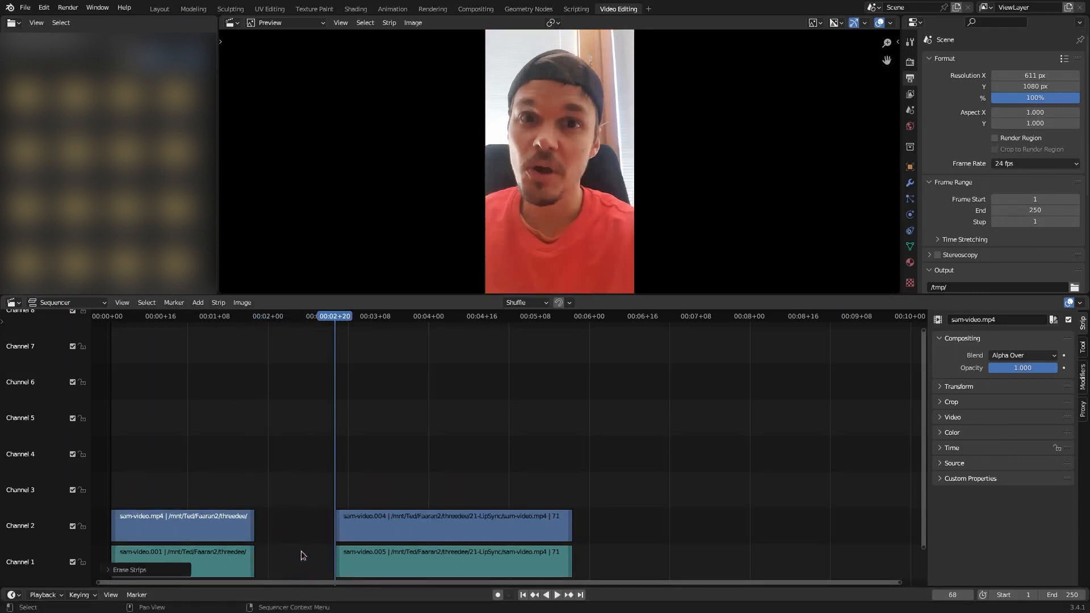
Trim the clip strip in the sequencer timeline.
left_click_drag(452, 525, 376, 524)
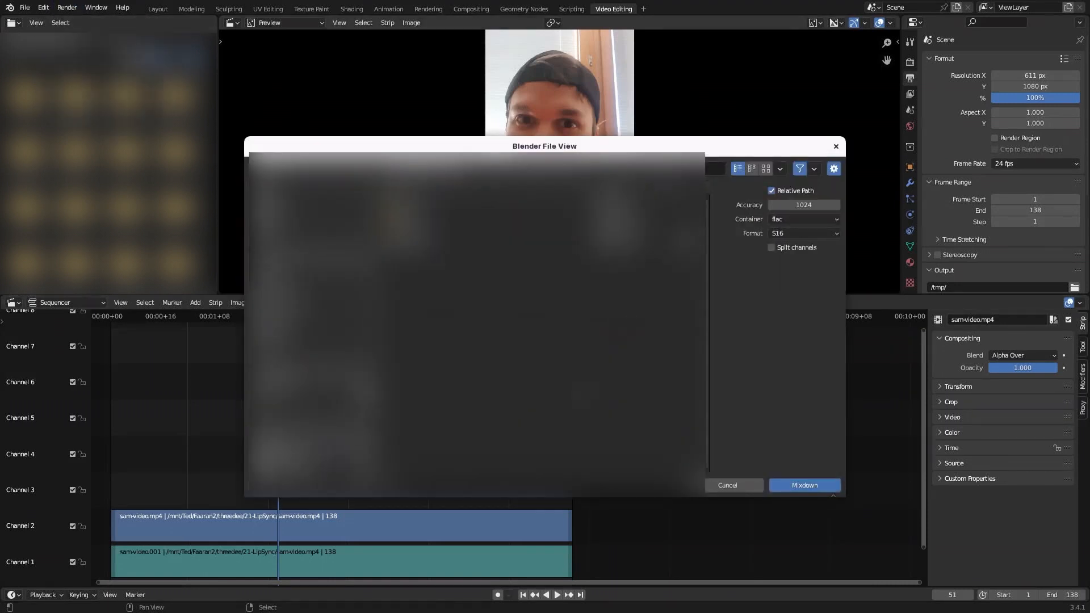
Export the audio mixdown as WAV and download the Rhubarb Lipsync add-on release.
left_click(802, 219)
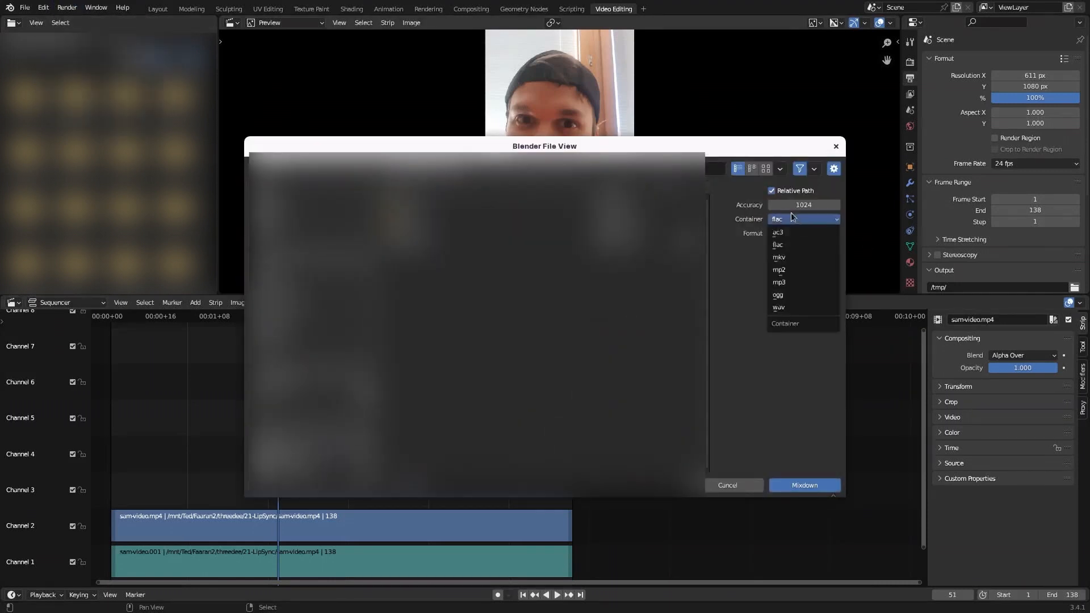
left_click(778, 307)
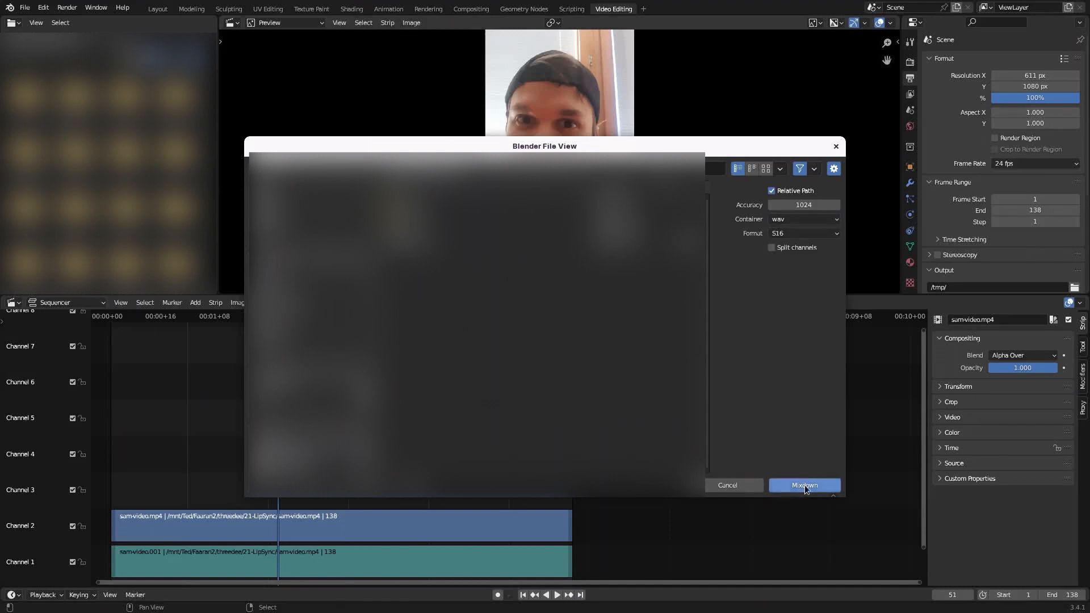
left_click(805, 485)
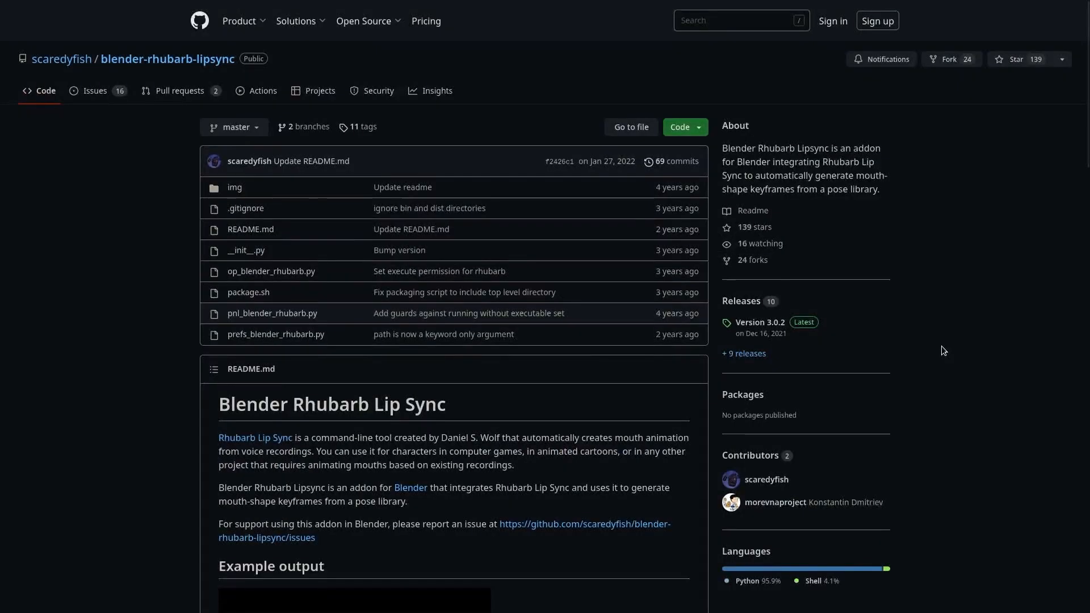
left_click(760, 321)
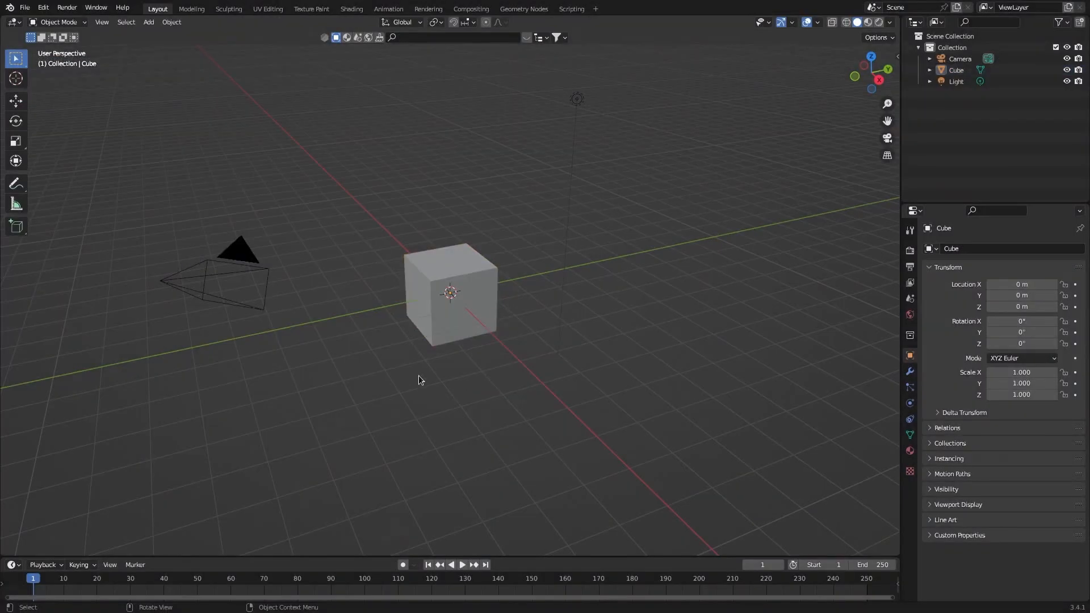
Open Preferences and begin installing the downloaded add-on zip.
left_click(39, 7)
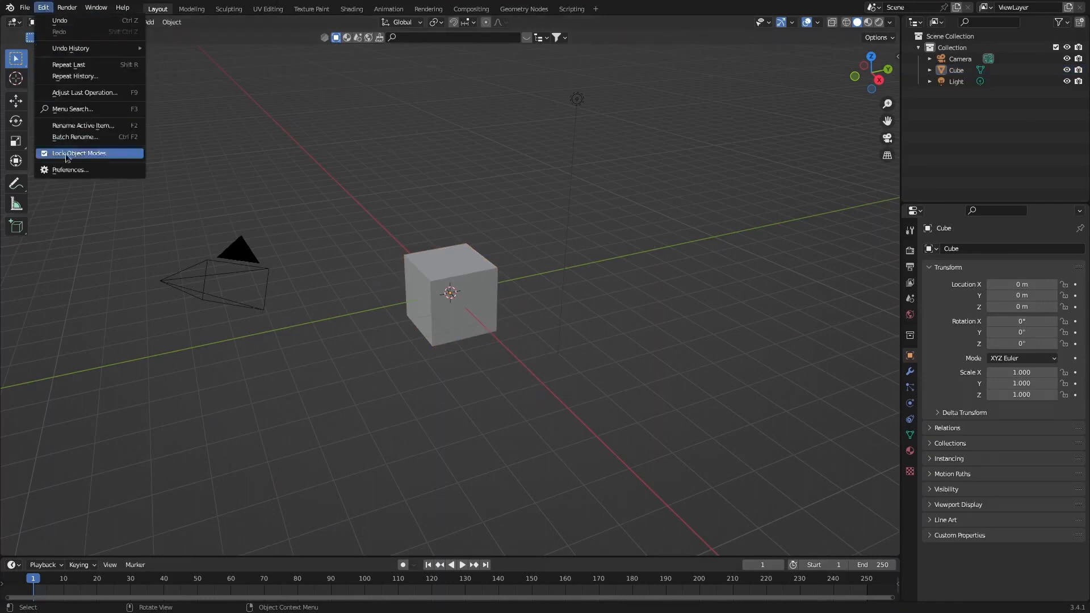
left_click(71, 170)
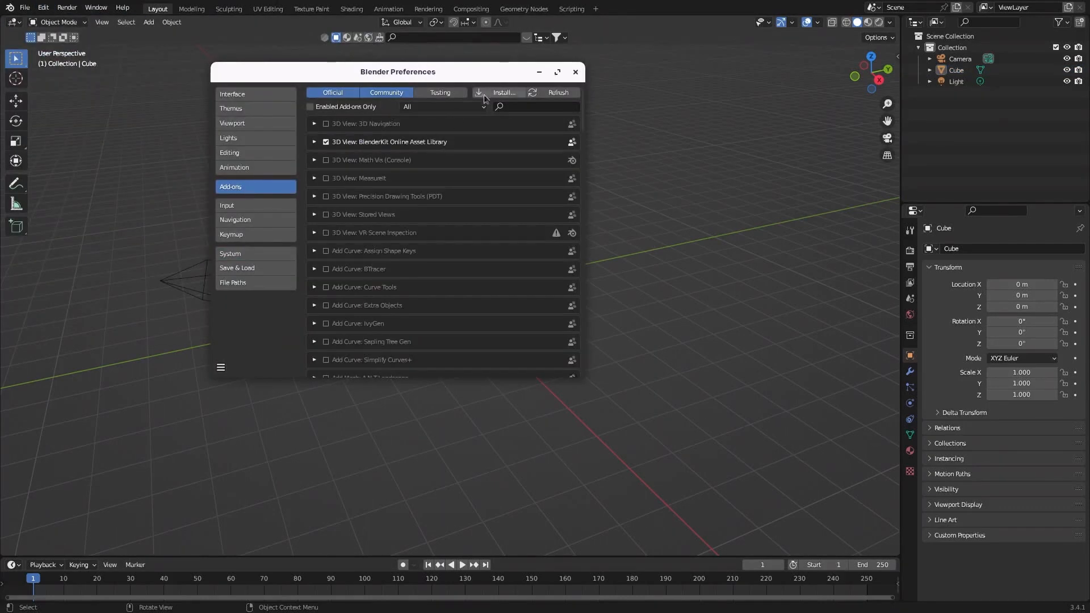
left_click(503, 92)
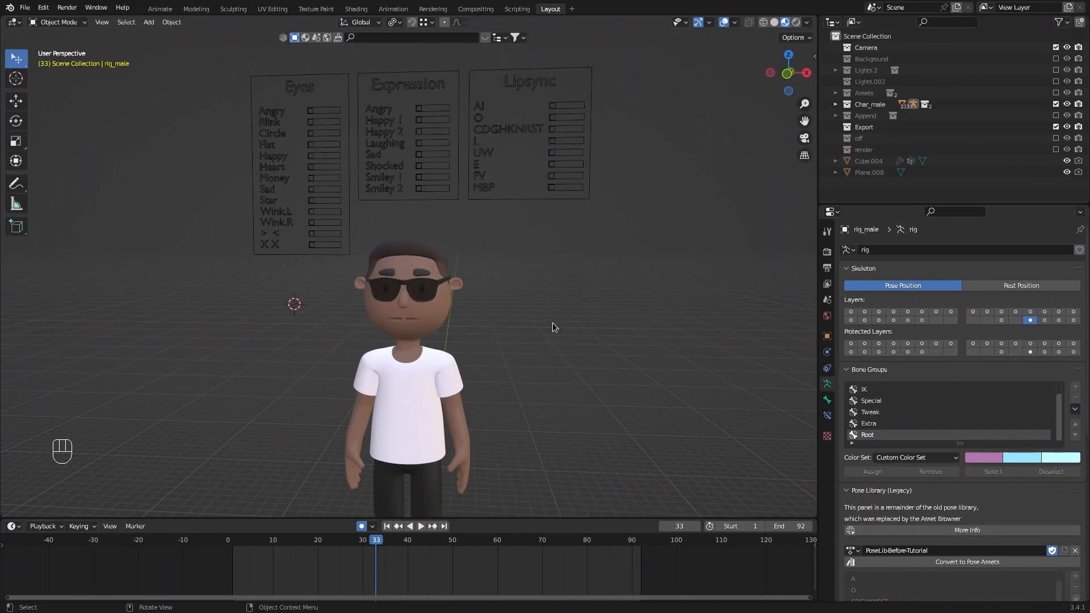
mouse_move(500, 206)
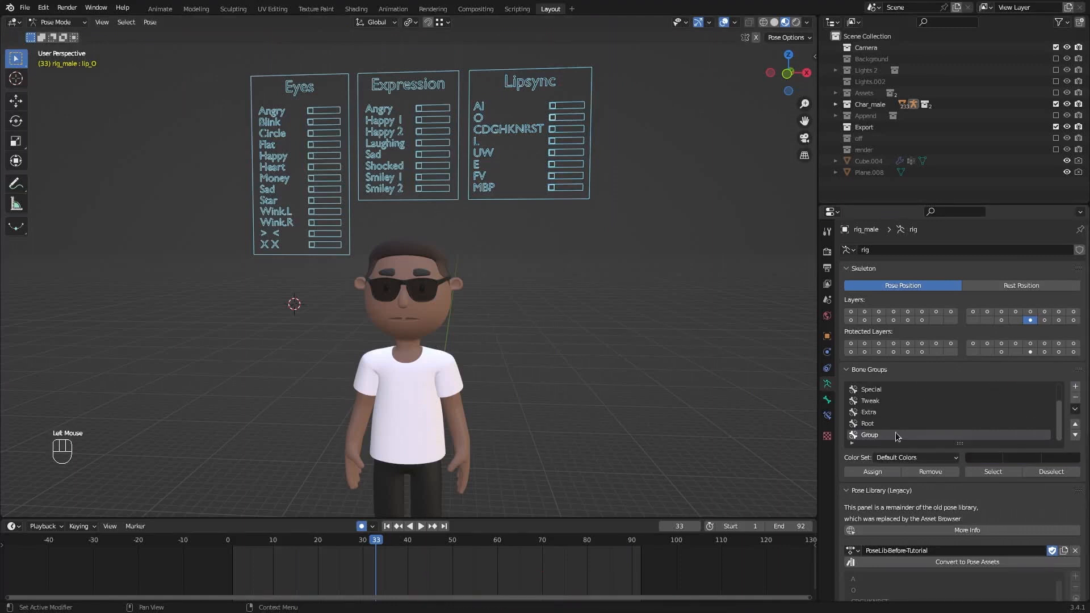
Rename the bone group to 'face' and give it theme colour set 05.
double_click(869, 435)
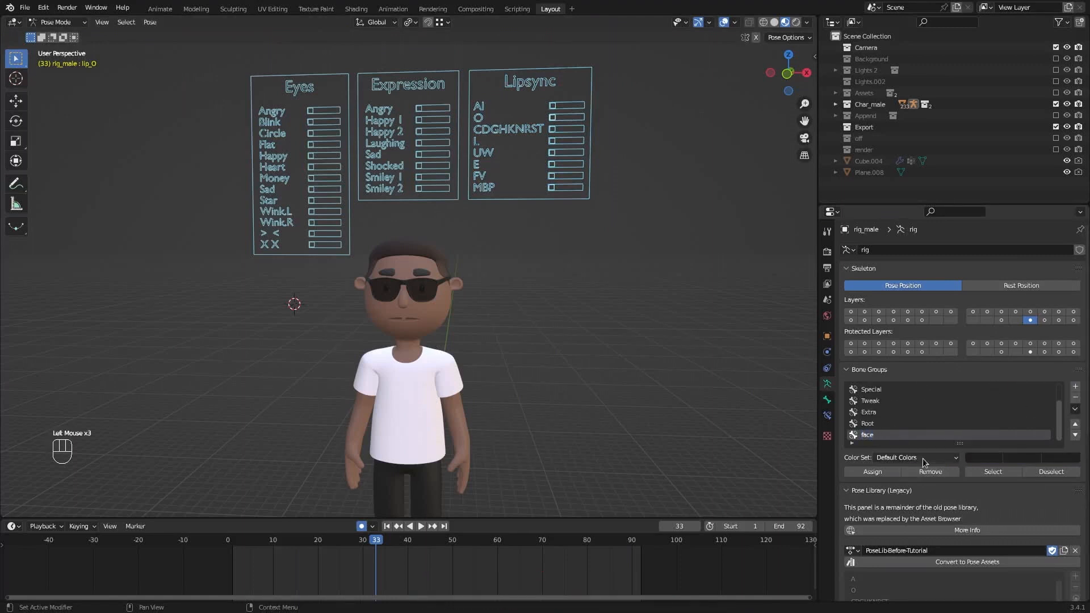
left_click(912, 457)
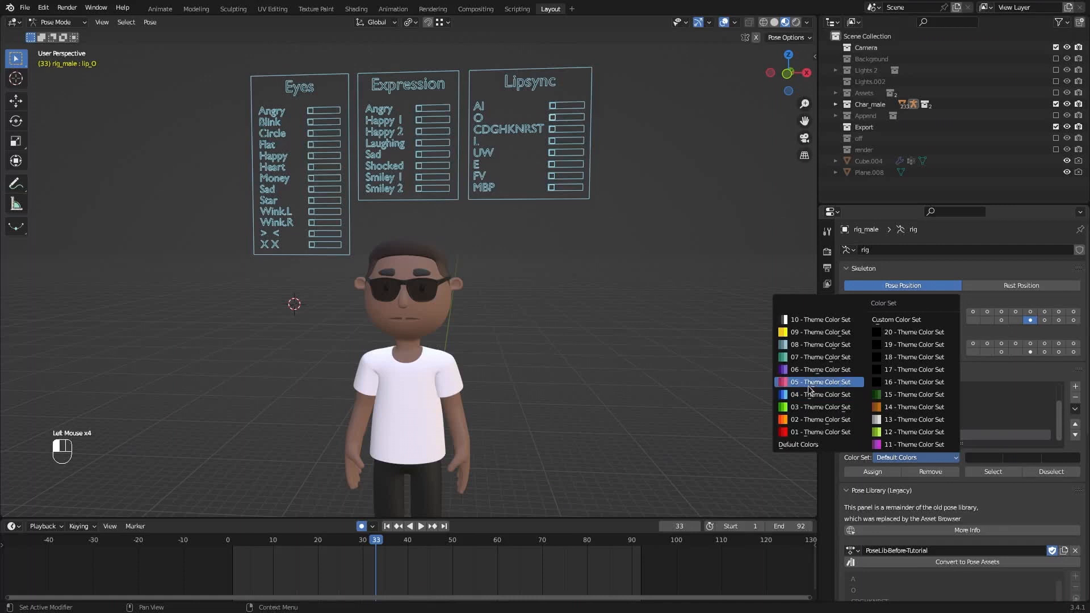
left_click(820, 381)
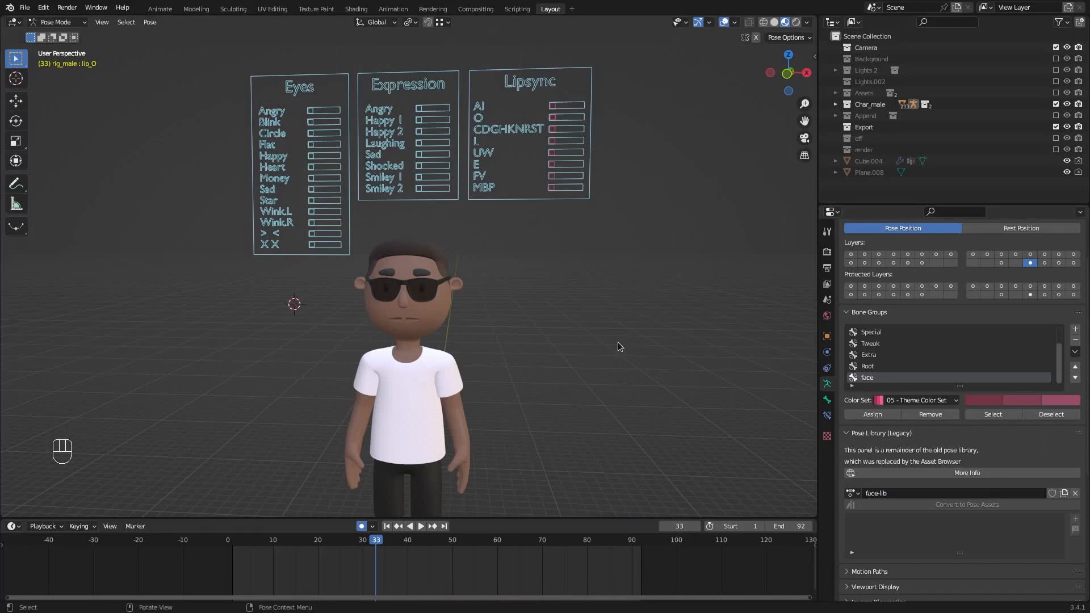
mouse_move(630, 328)
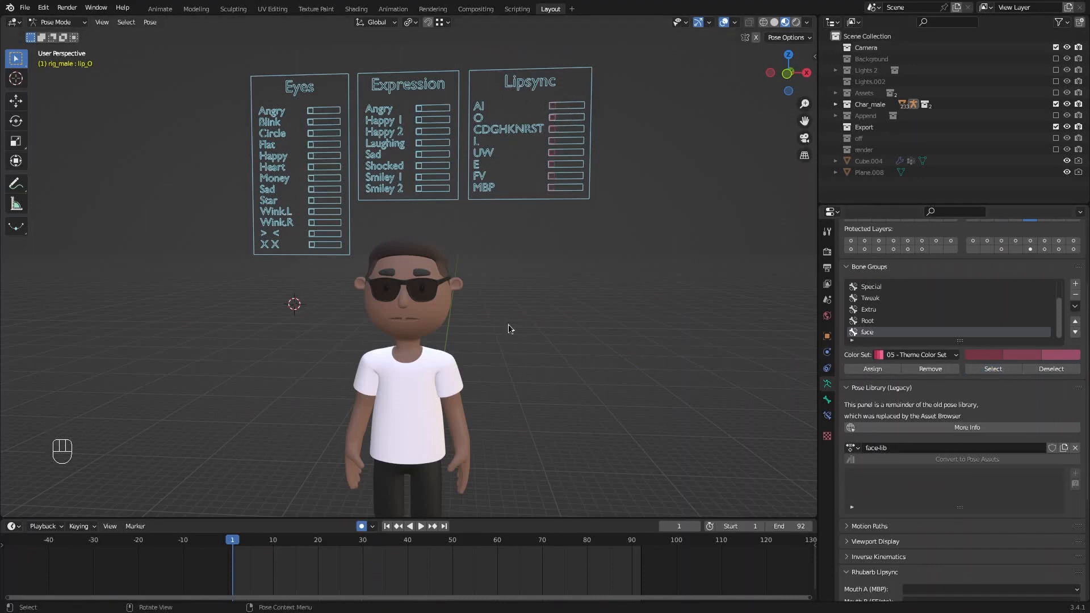
Save the rest, AI and O mouth poses as new poses in face-lib.
scroll("down", 3)
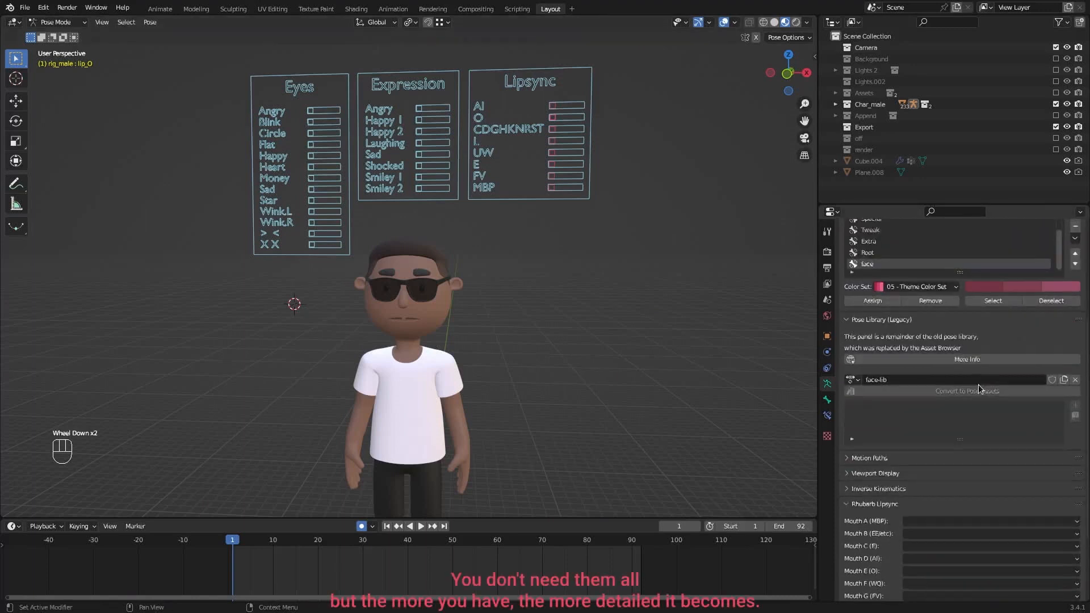
scroll("down", 3)
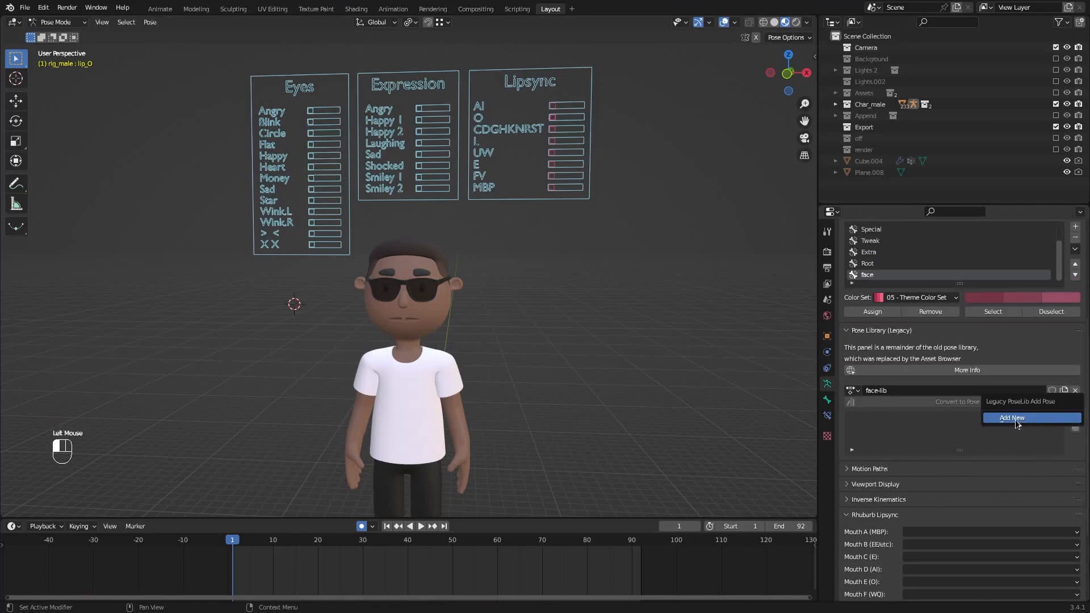
left_click(1011, 418)
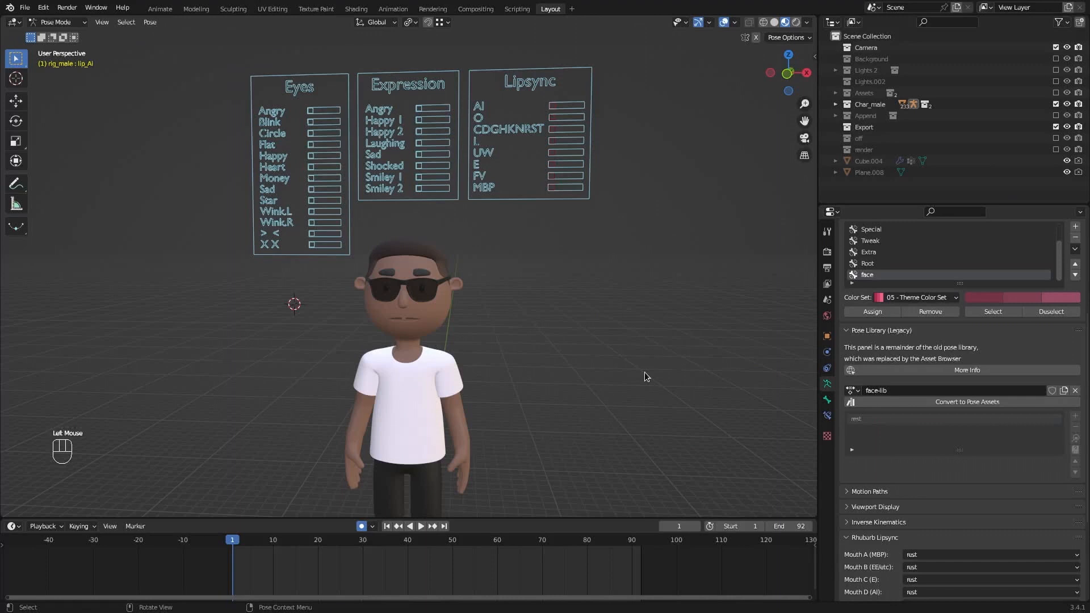
mouse_move(554, 108)
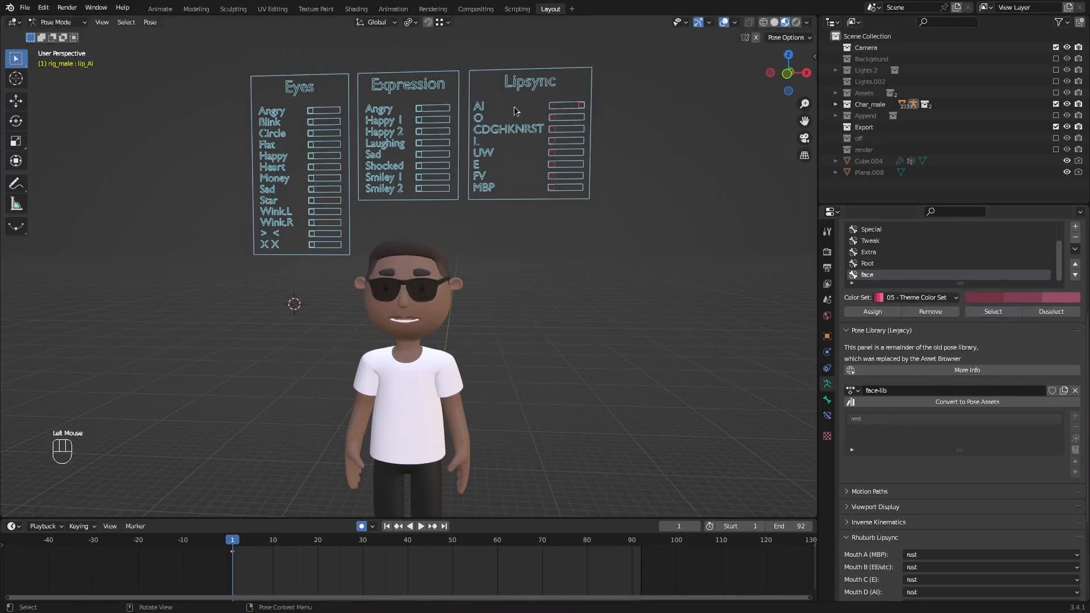
left_click(1063, 390)
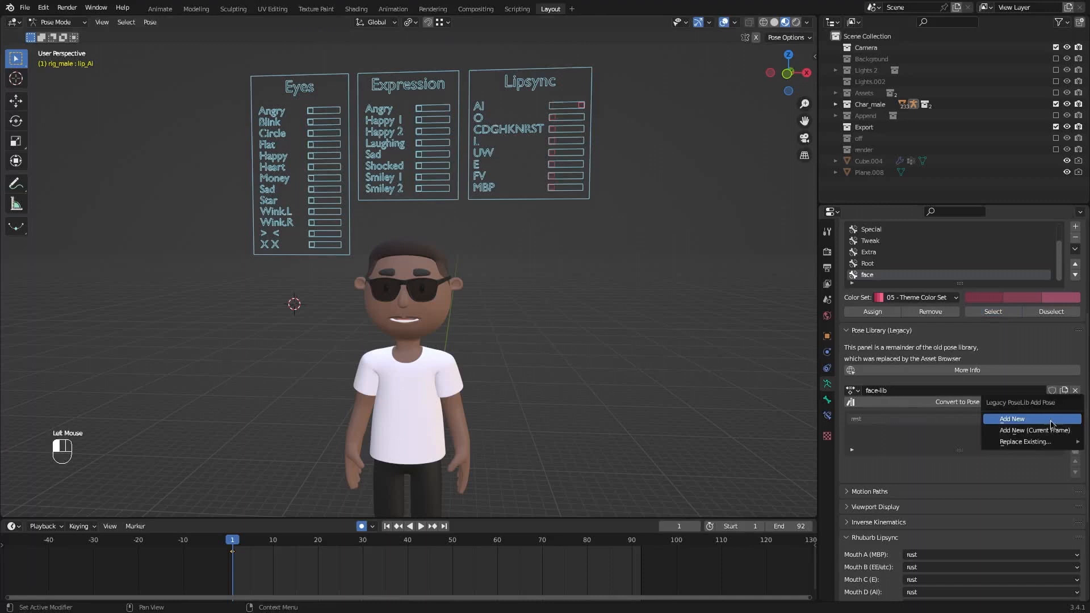
left_click(1011, 418)
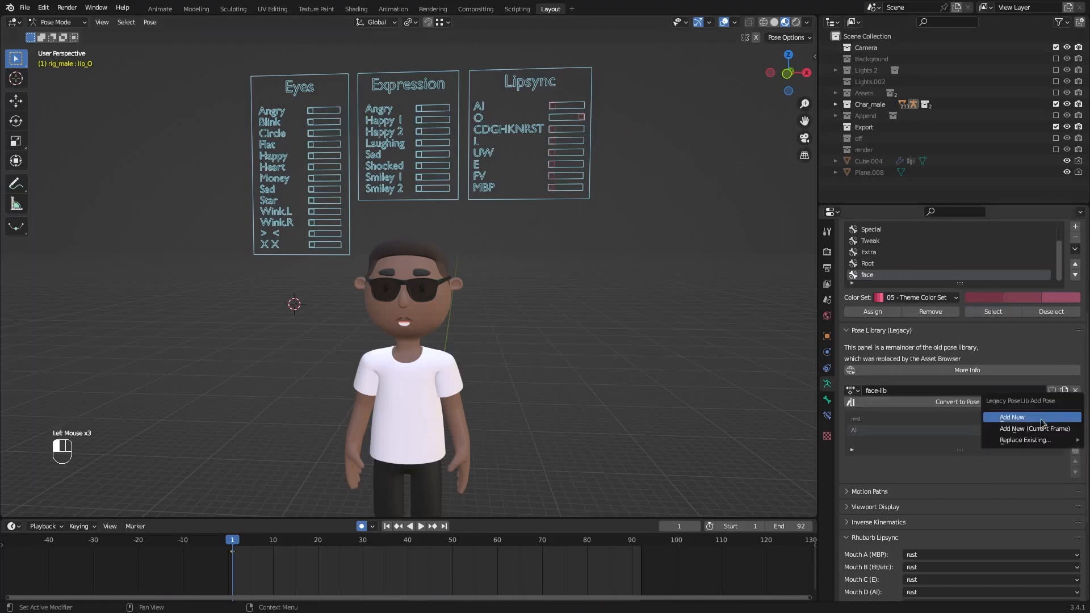
left_click(1011, 416)
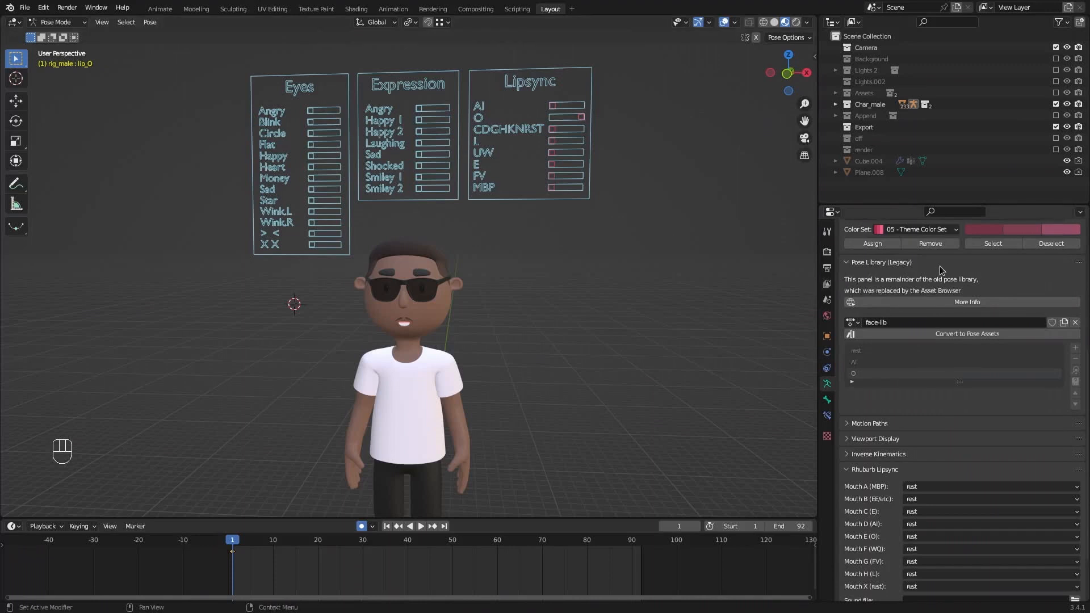
mouse_move(866, 493)
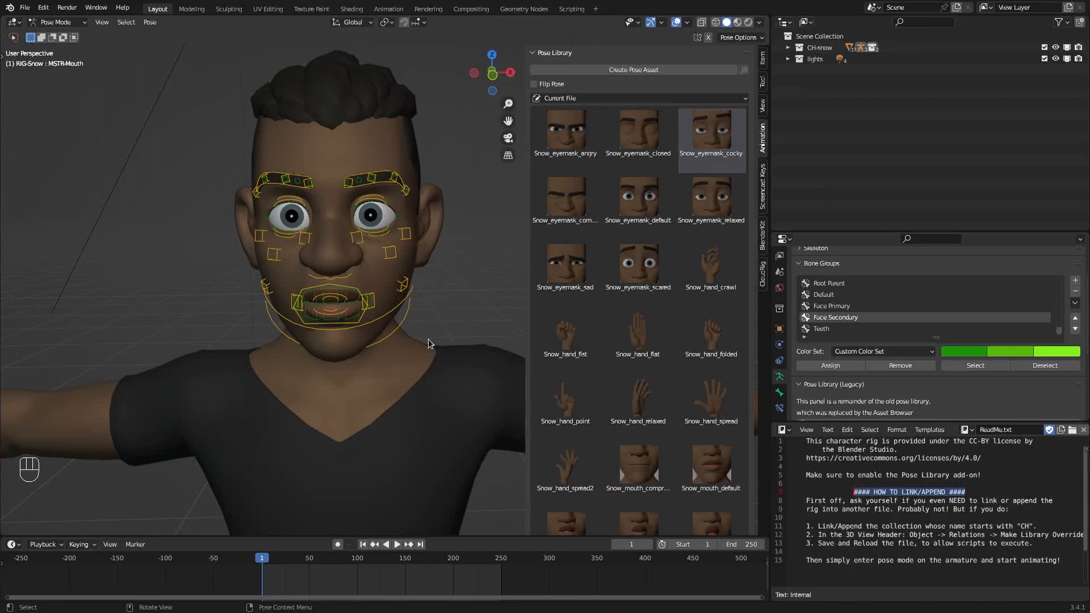
mouse_move(430, 328)
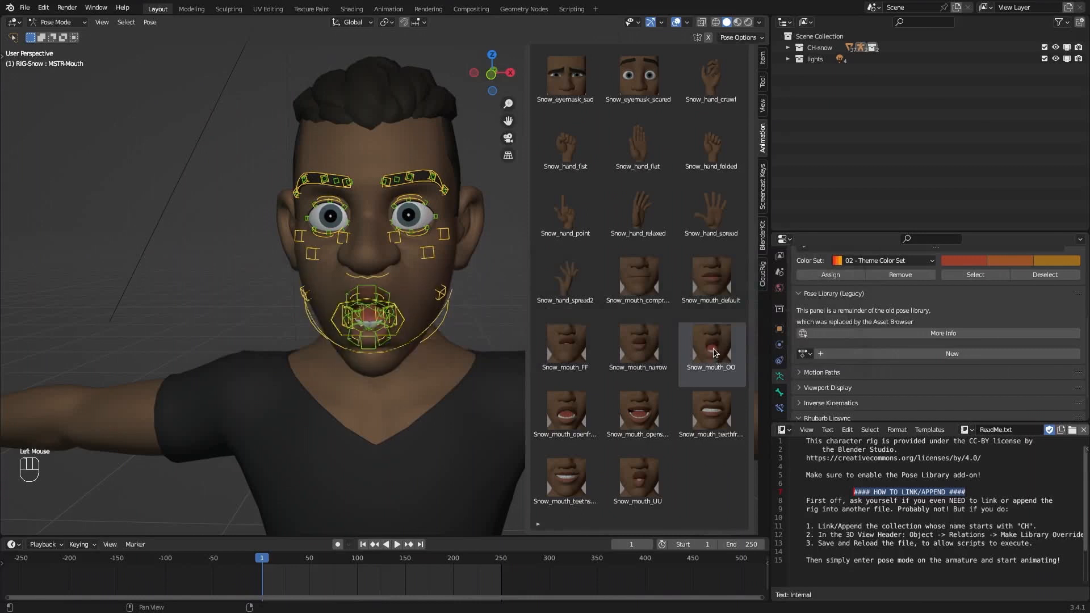
Create a new pose library, PoseLib, on the Snow rig for the O and F poses.
scroll("up", 3)
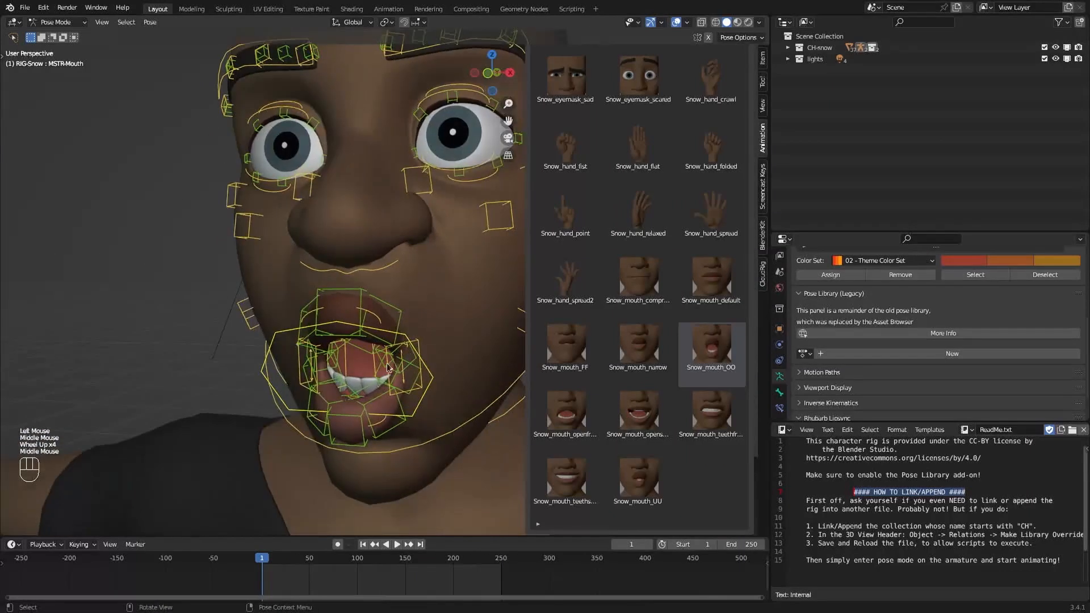
scroll("down", 3)
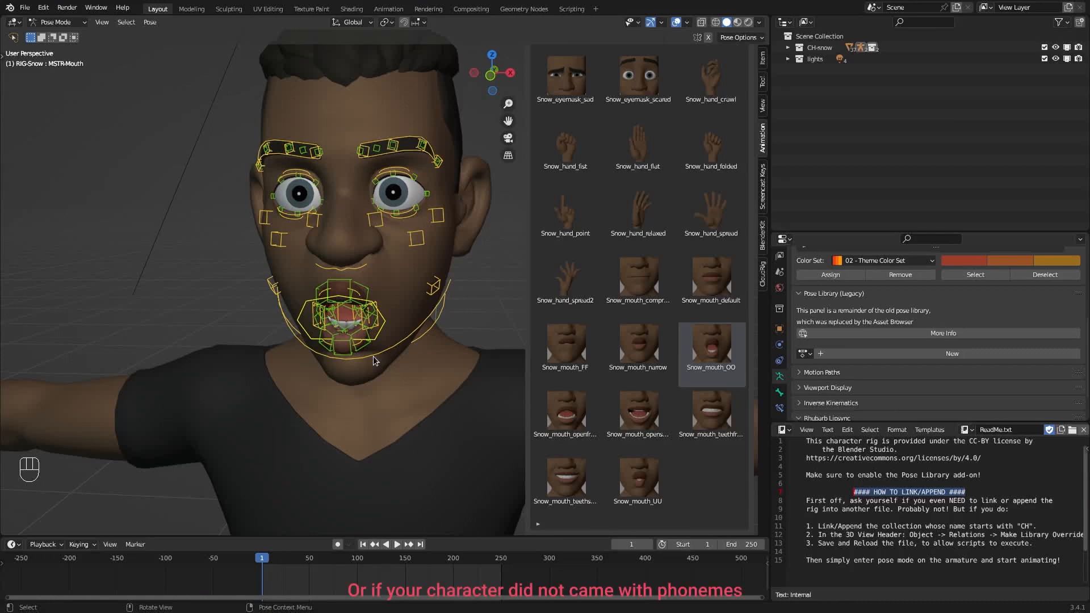
mouse_move(453, 352)
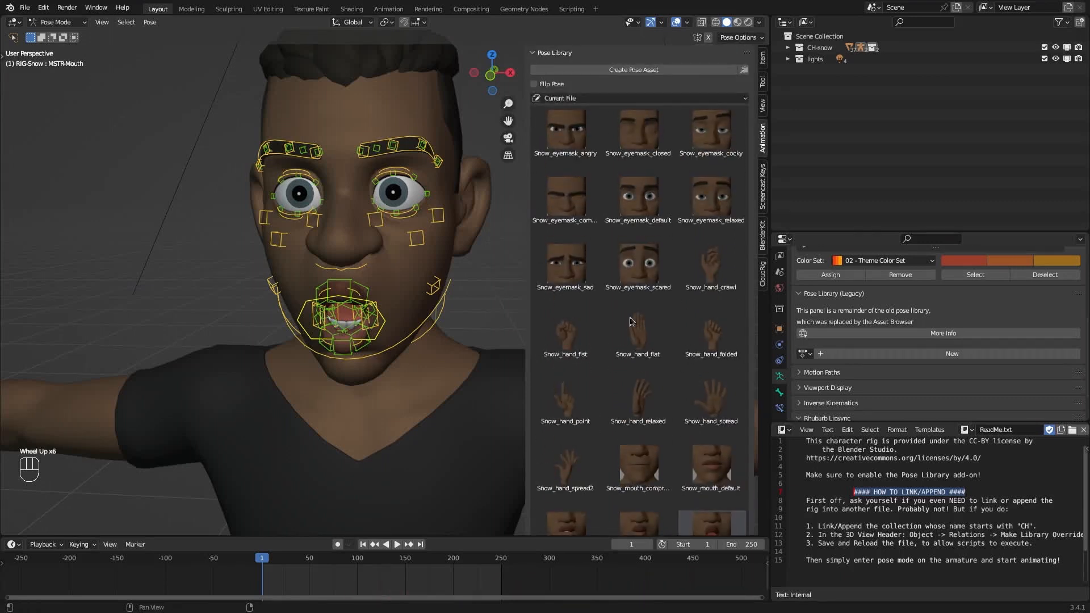
scroll("down", 3)
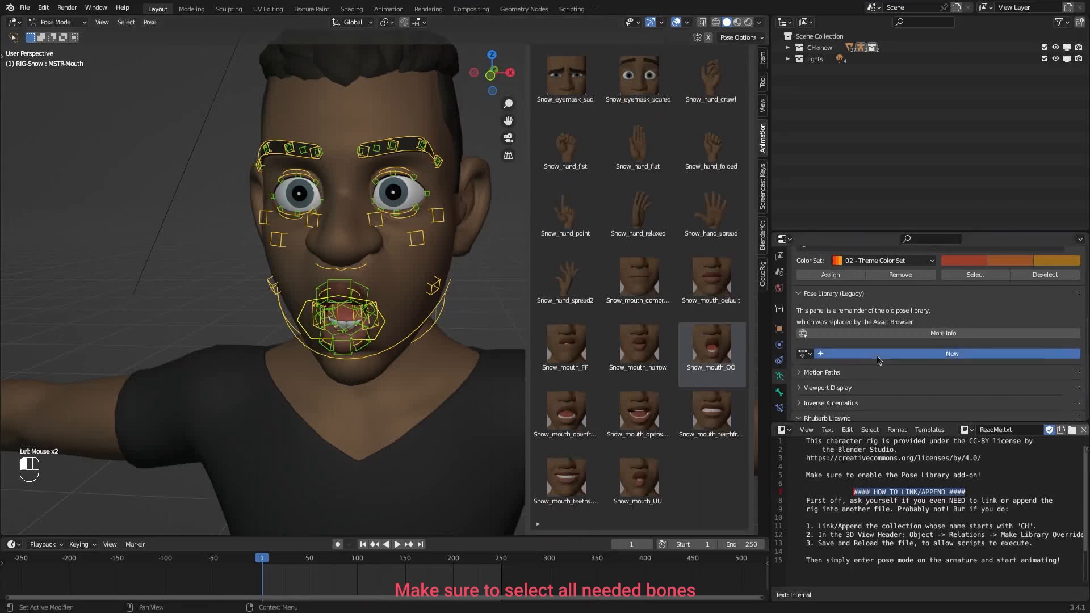
left_click(952, 353)
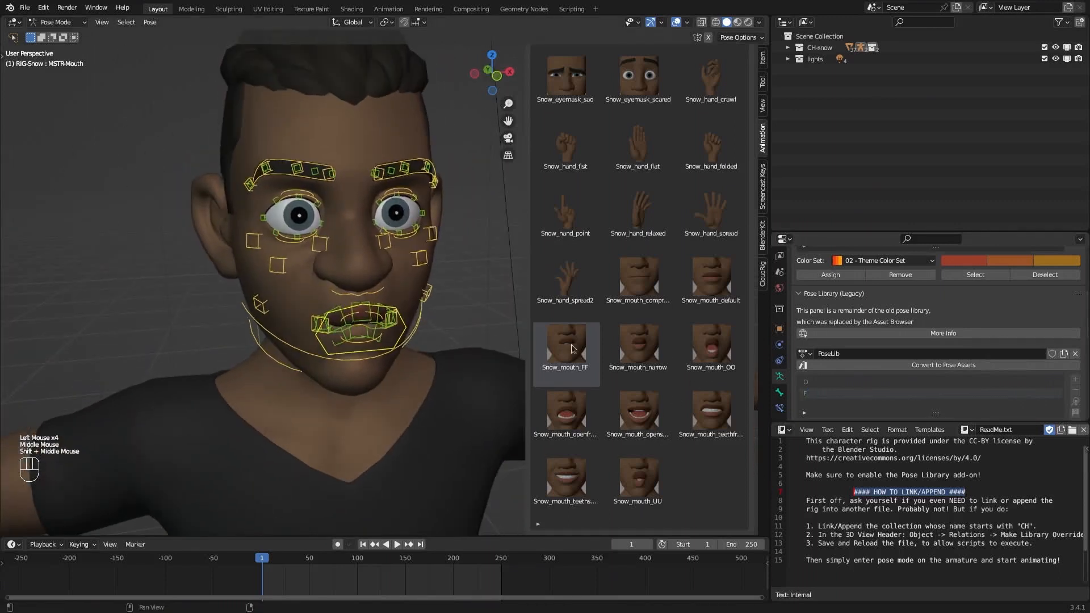
scroll("down", 3)
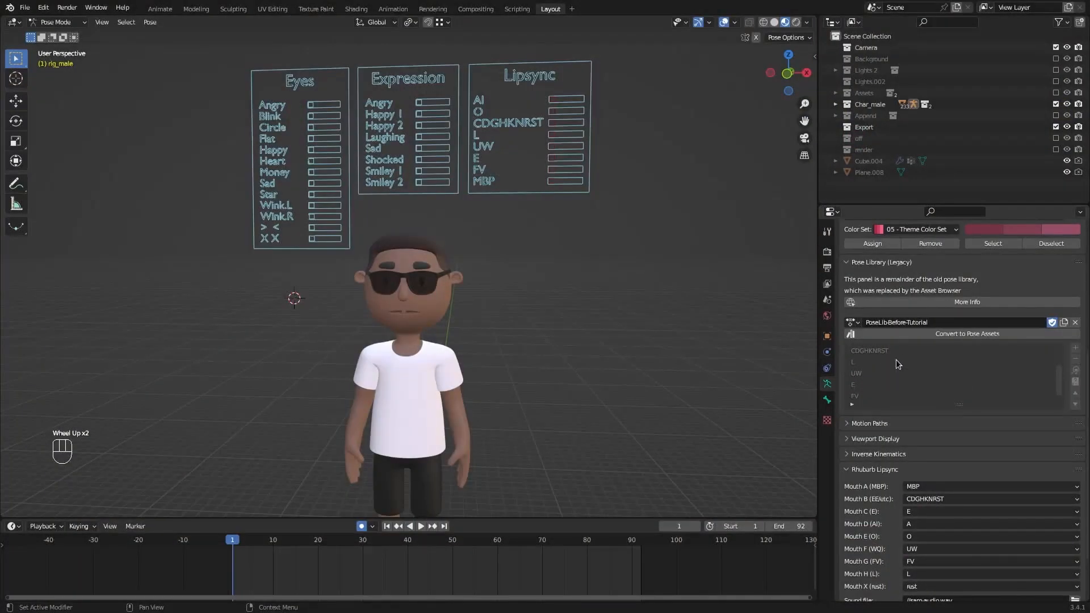
Scroll to the Rhubarb Lipsync mouth slots and the sam-audio.wav sound file setting.
scroll("down", 3)
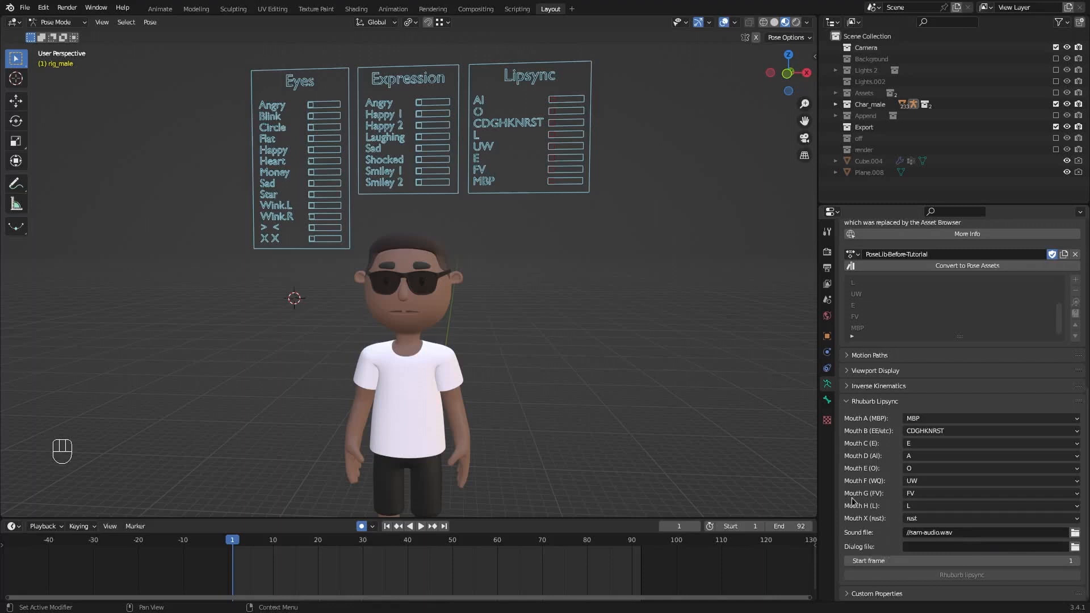
mouse_move(492, 60)
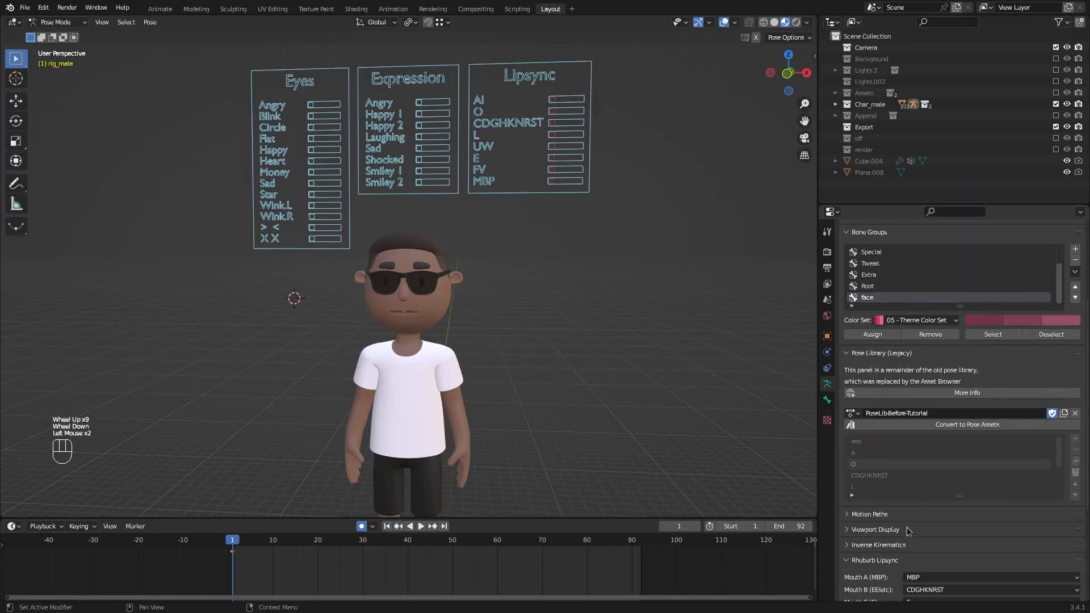
Play and stop the animation to check the generated mouth keyframes.
scroll("down", 3)
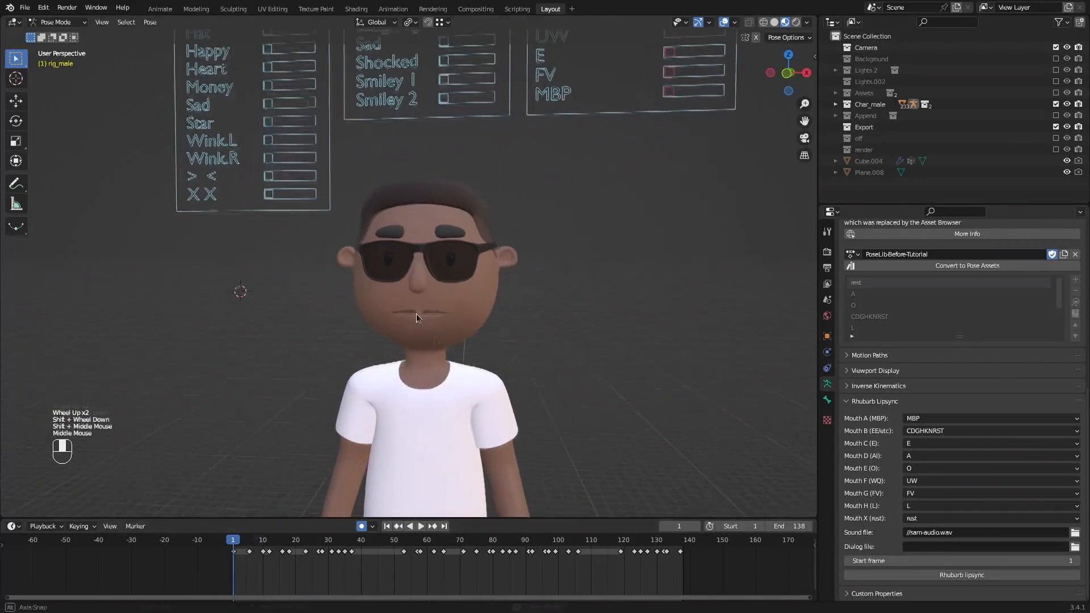
left_click(421, 527)
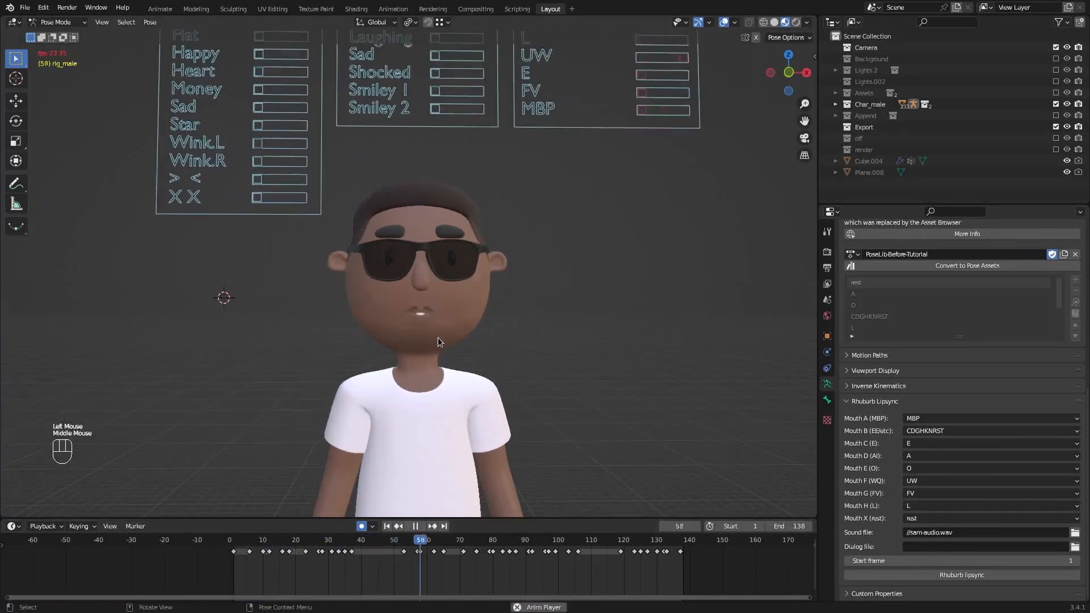
left_click(414, 526)
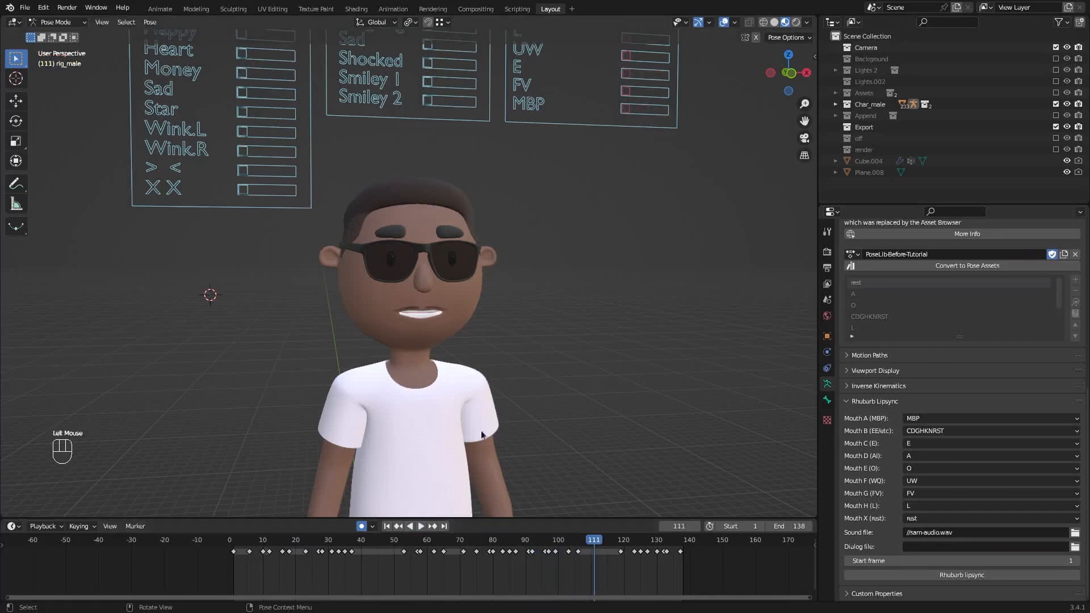
mouse_move(182, 516)
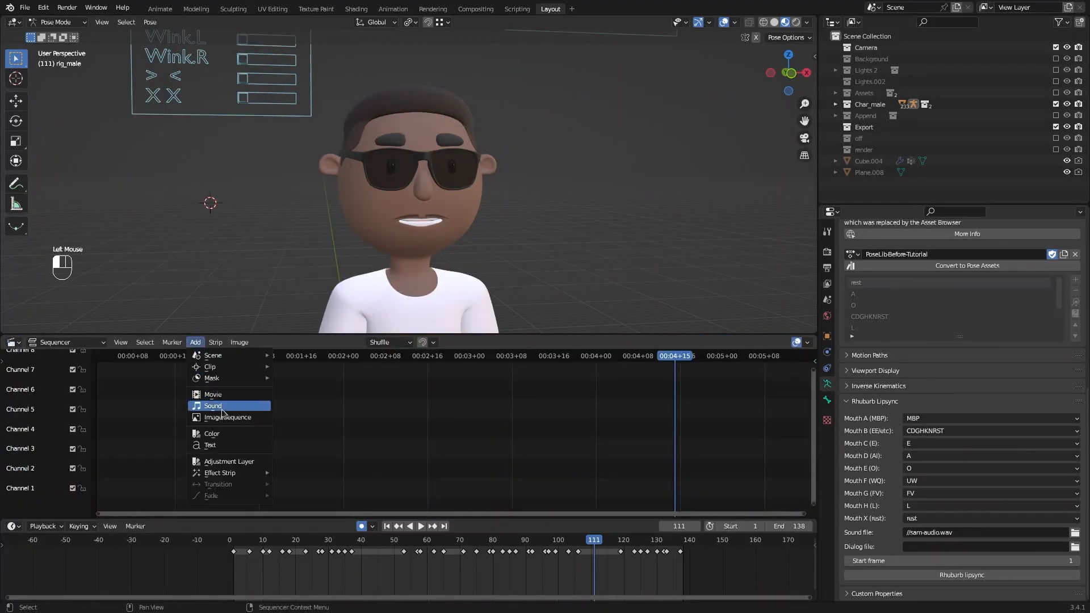
Add sam-audio.wav as a sound strip and play back to check sync.
left_click(212, 405)
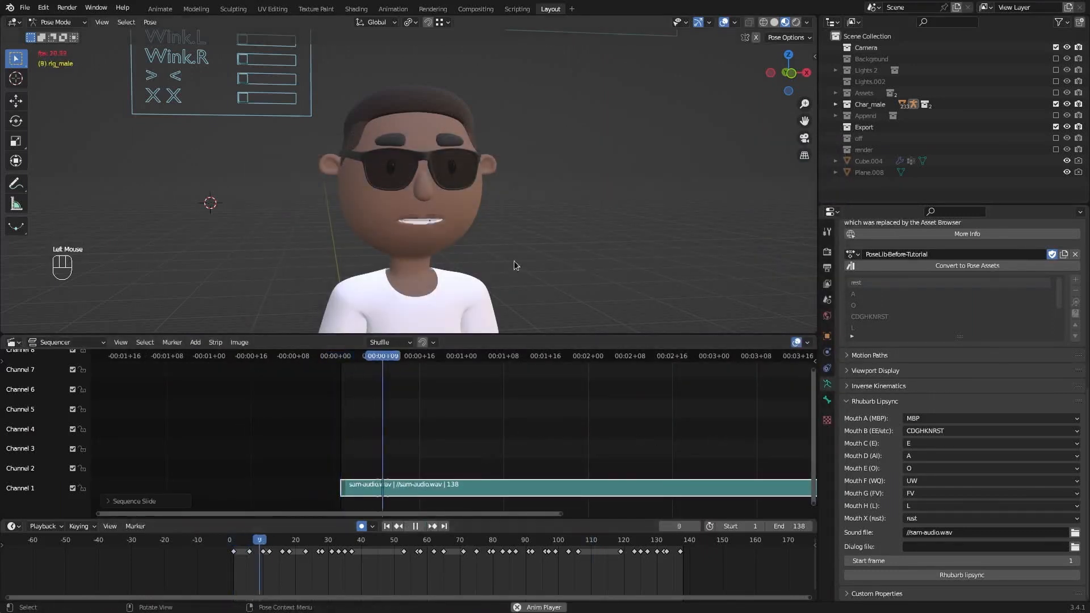
left_click(414, 527)
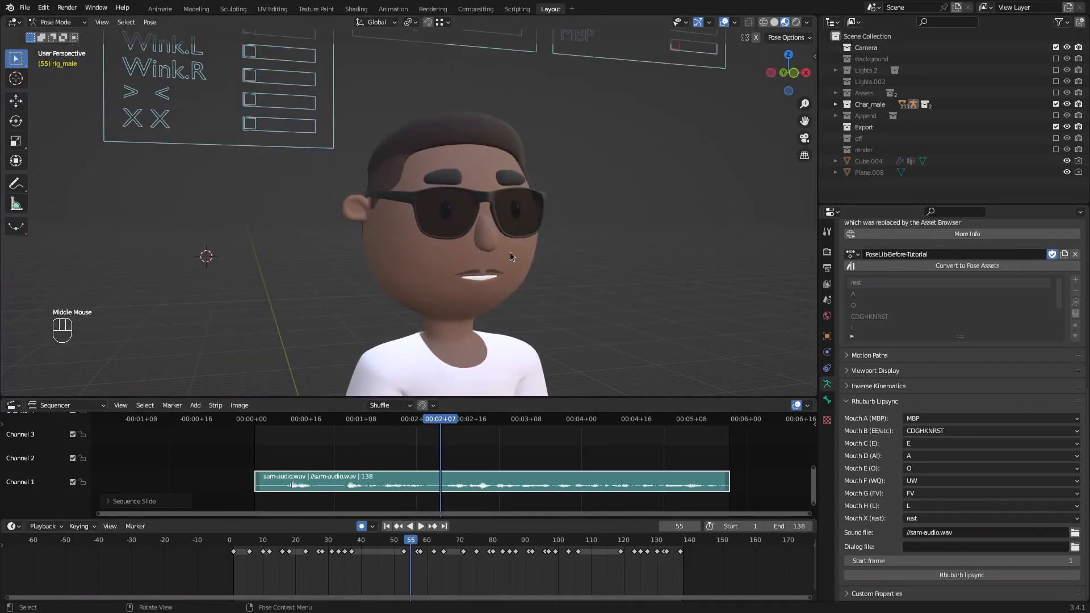
Reveal the rig's face controls, step back through frames, then jump to frame 72.
scroll("down", 3)
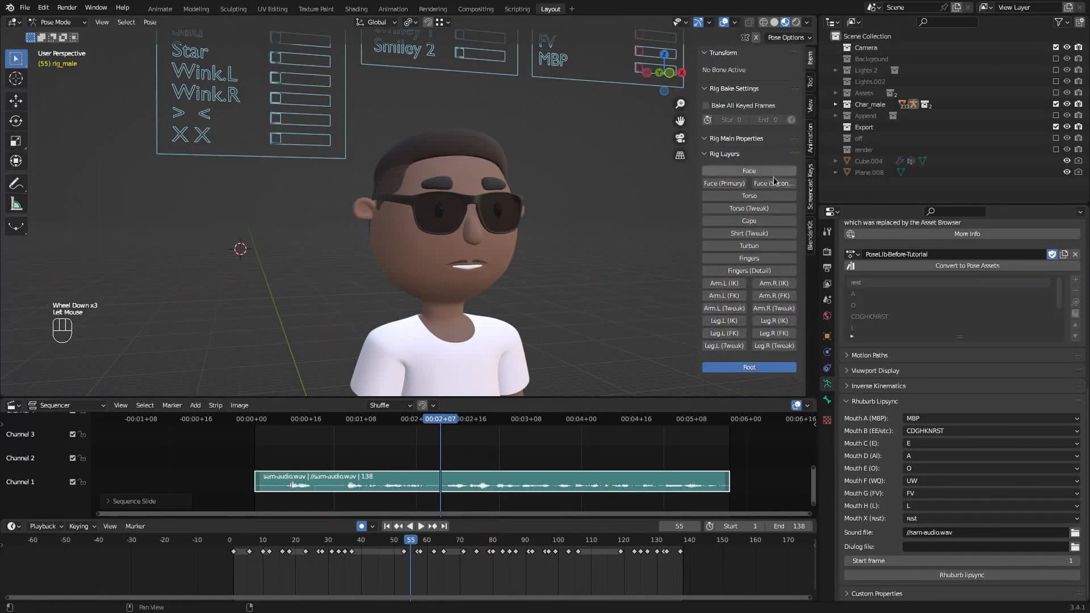
left_click(749, 171)
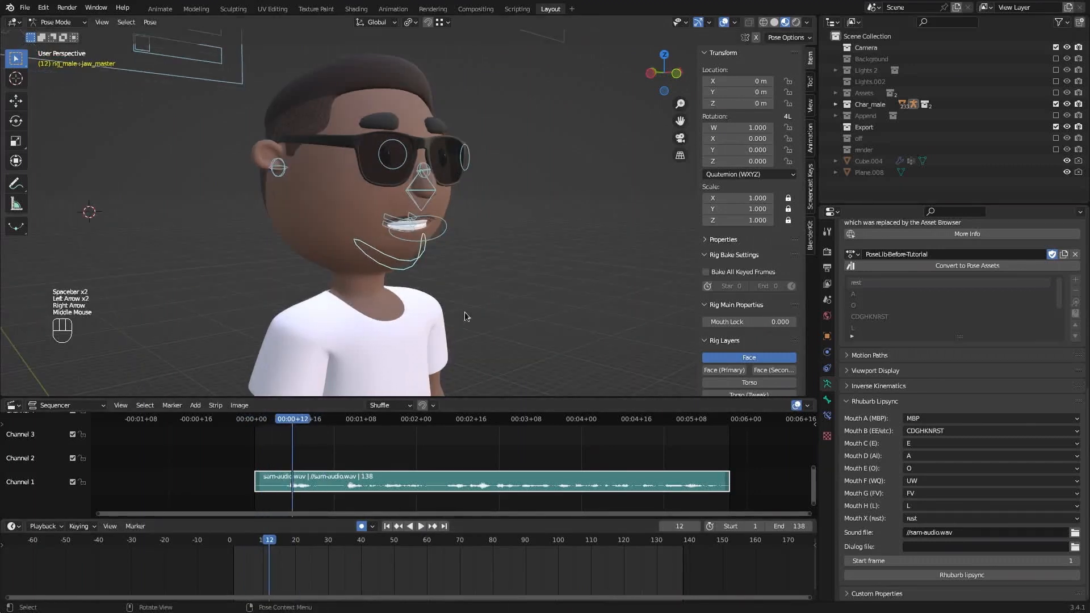
key("Left")
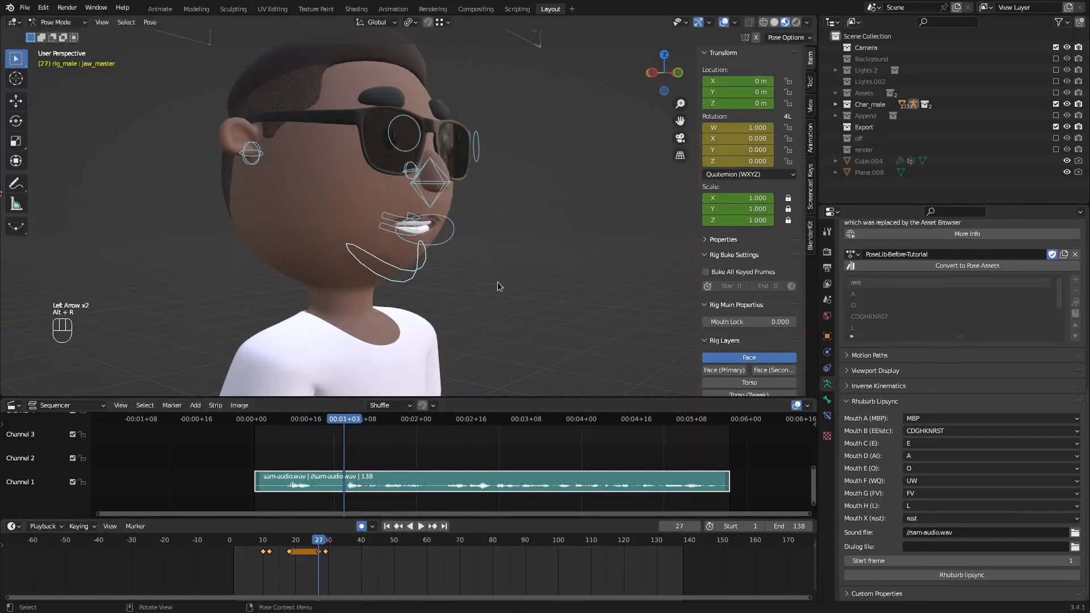
left_click(496, 419)
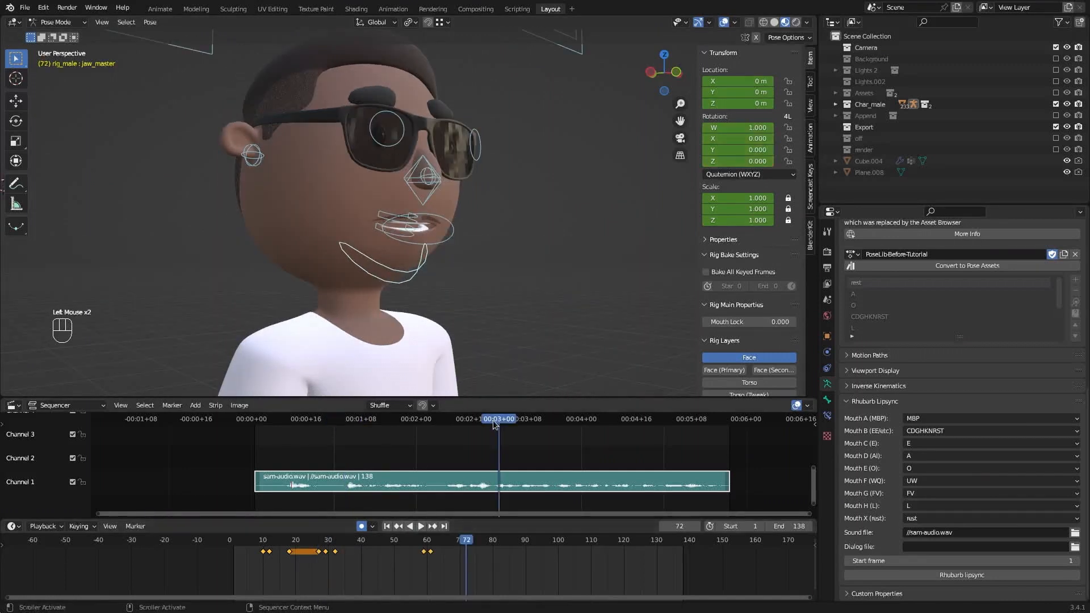